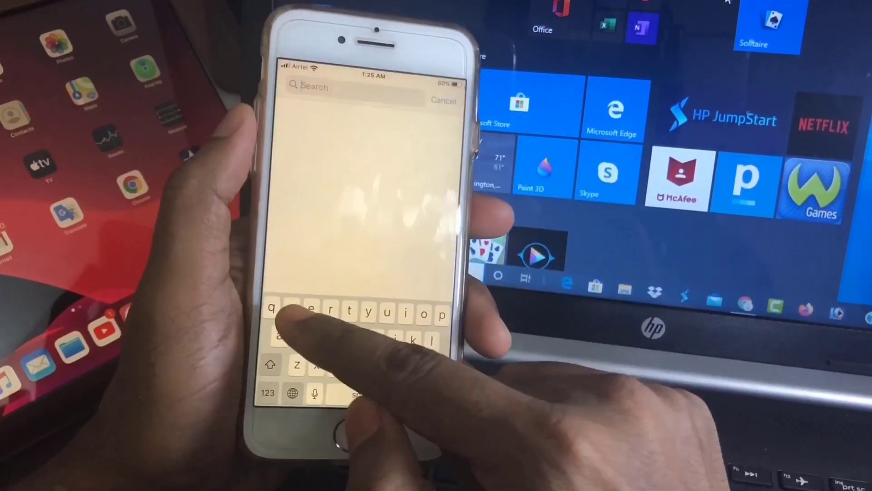
type("whats")
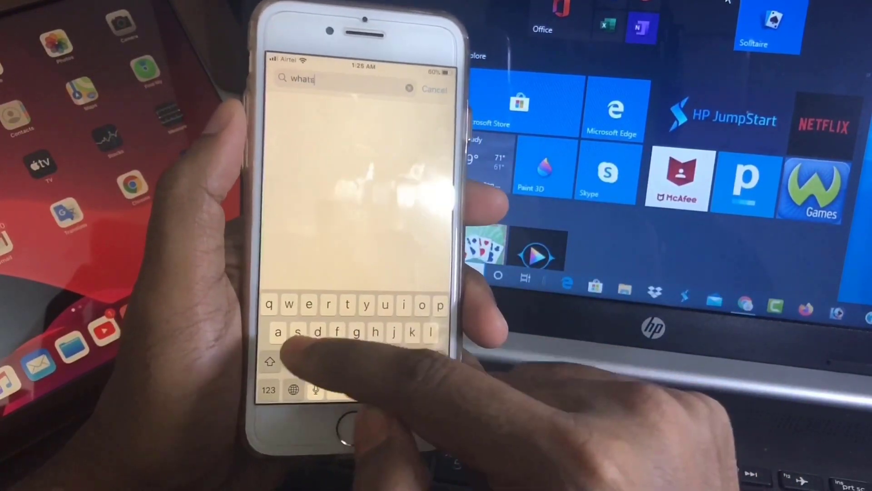